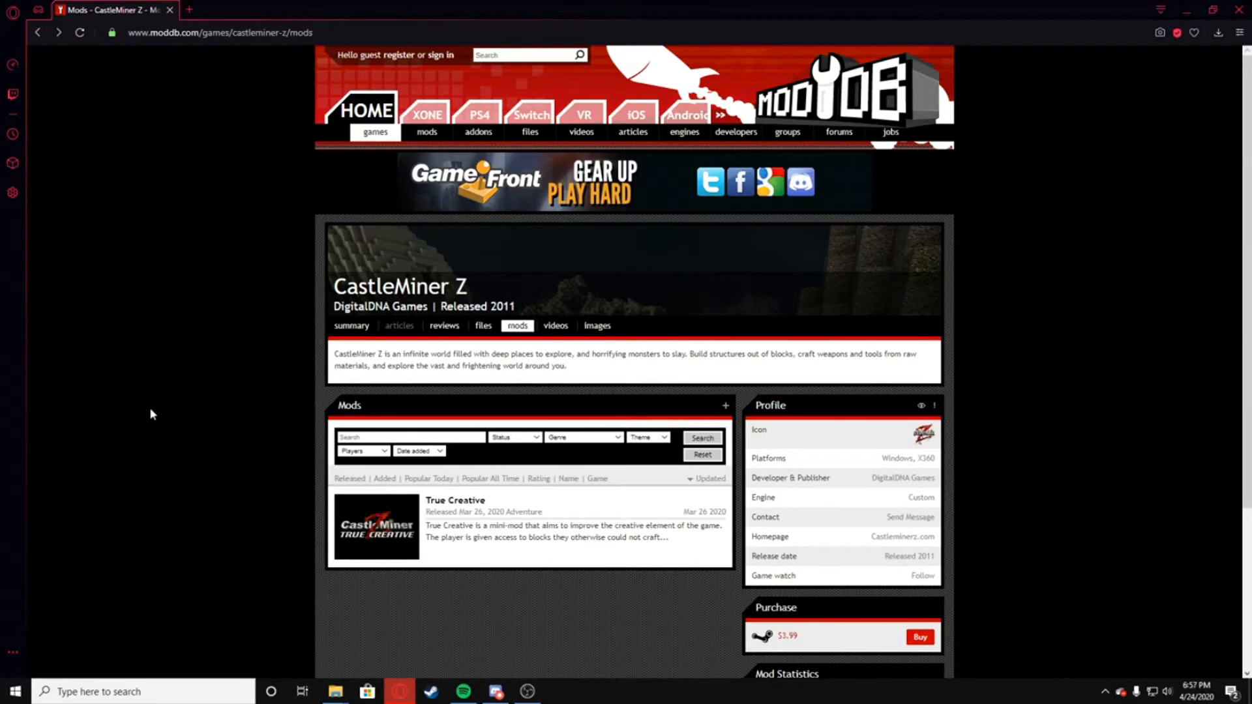
mouse_move(197, 168)
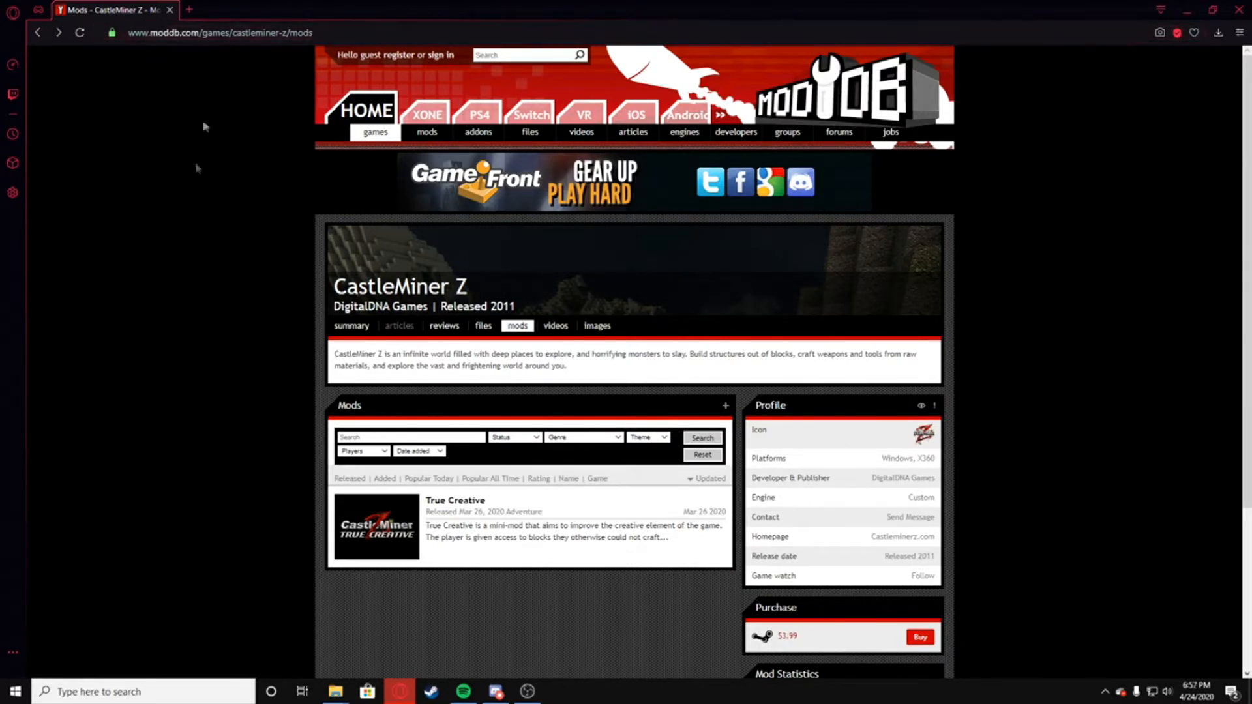
mouse_move(456, 501)
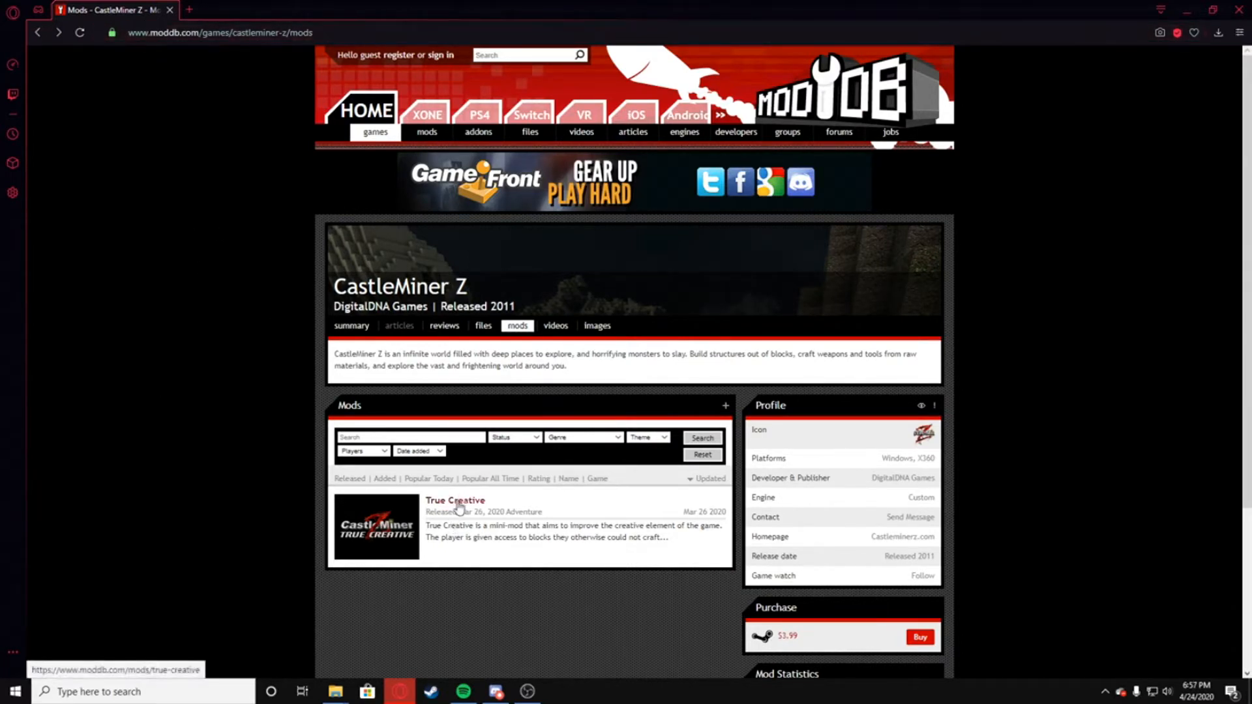
Go from the True Creative mod page to its True Creative v1 file page
click(454, 501)
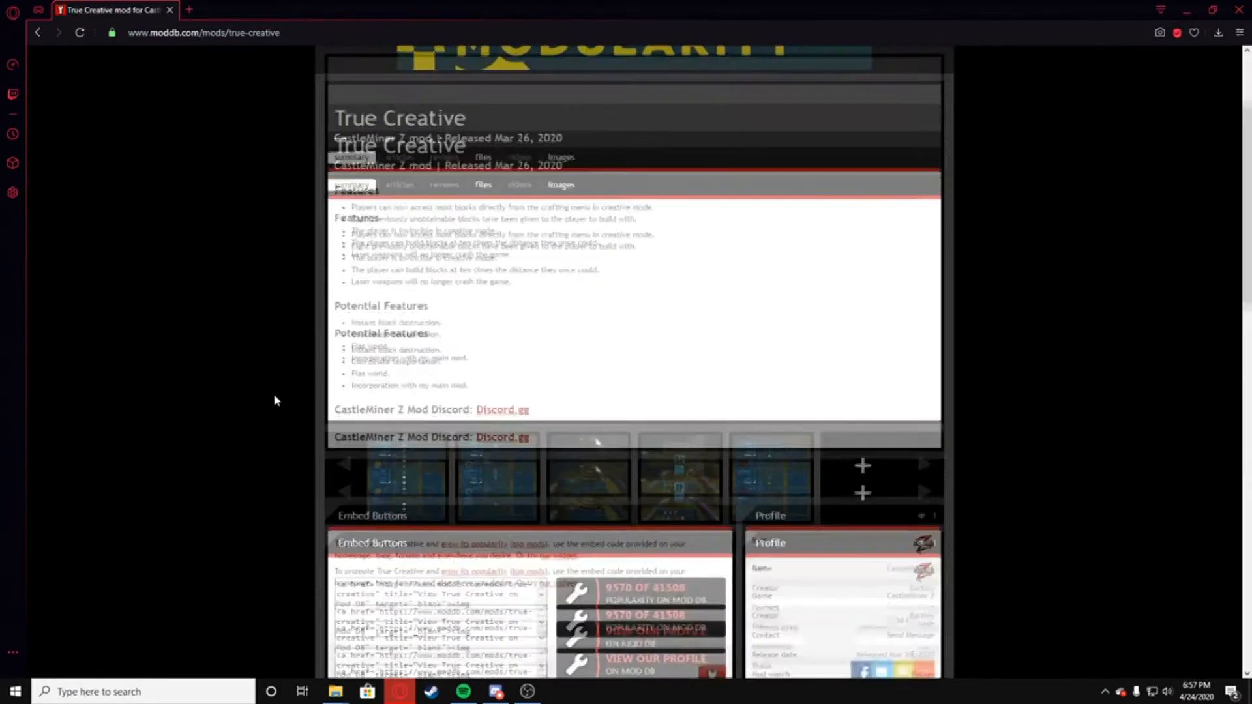
scroll(down, 3)
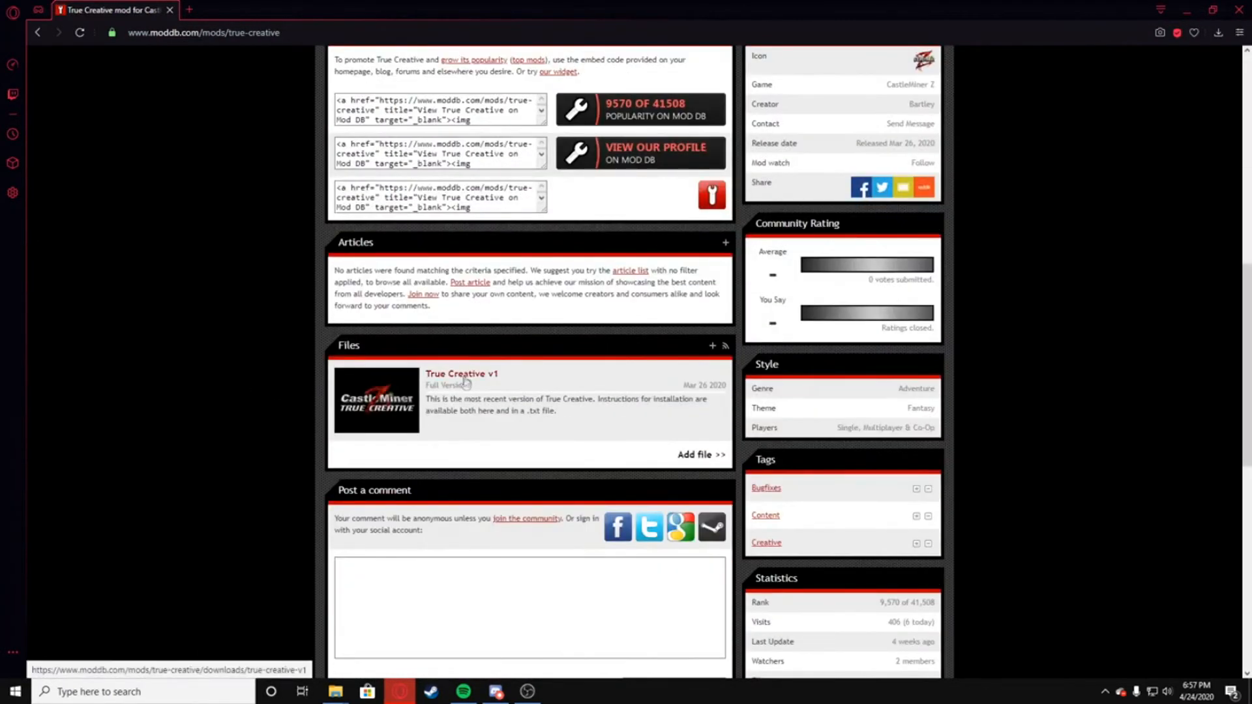
click(460, 374)
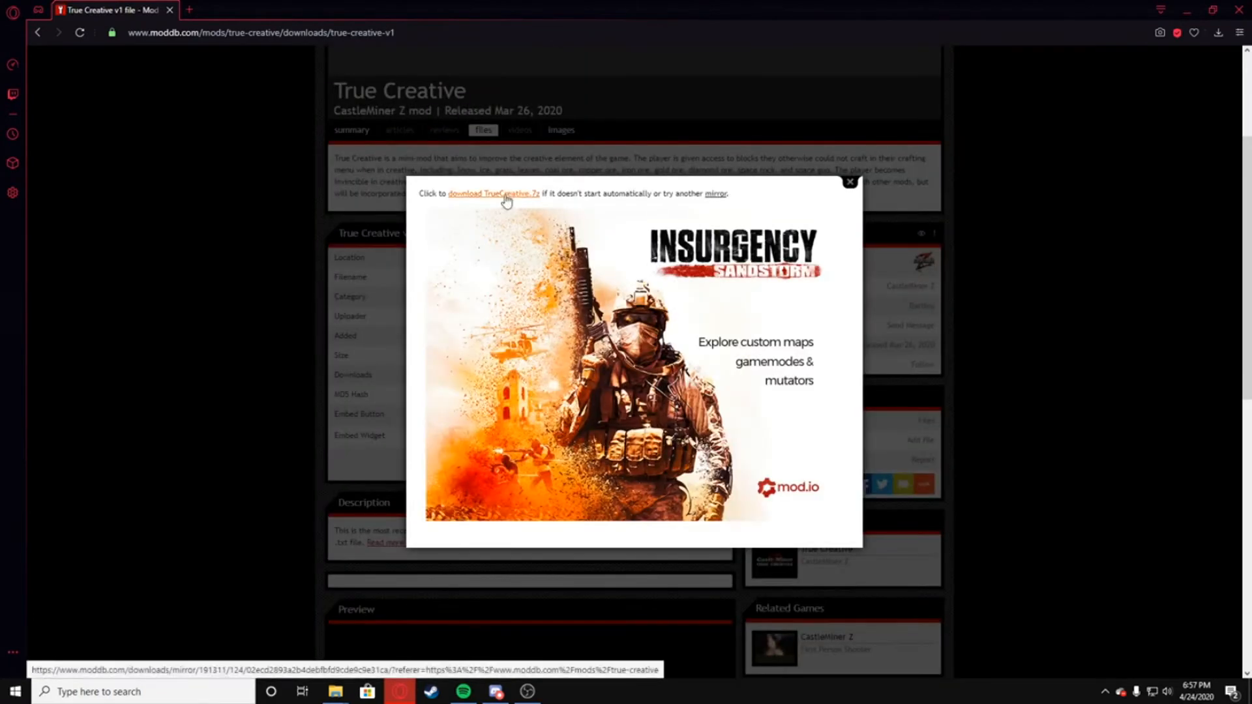
mouse_move(496, 204)
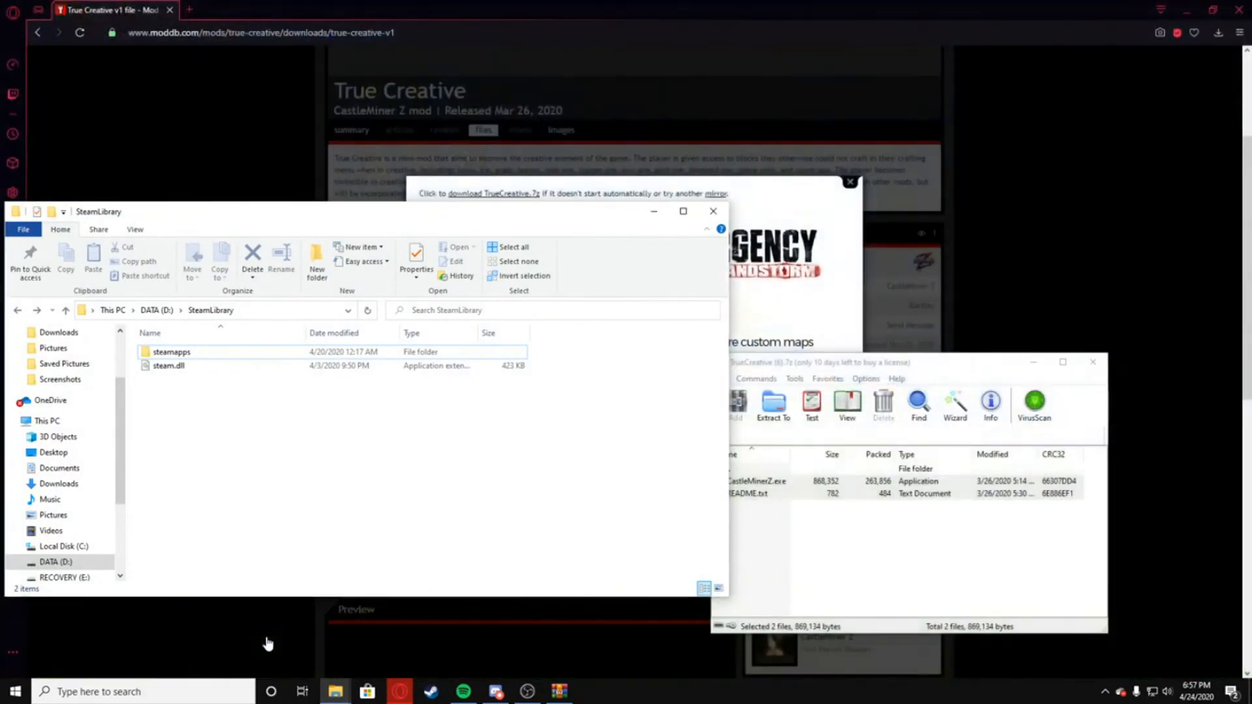
mouse_move(201, 400)
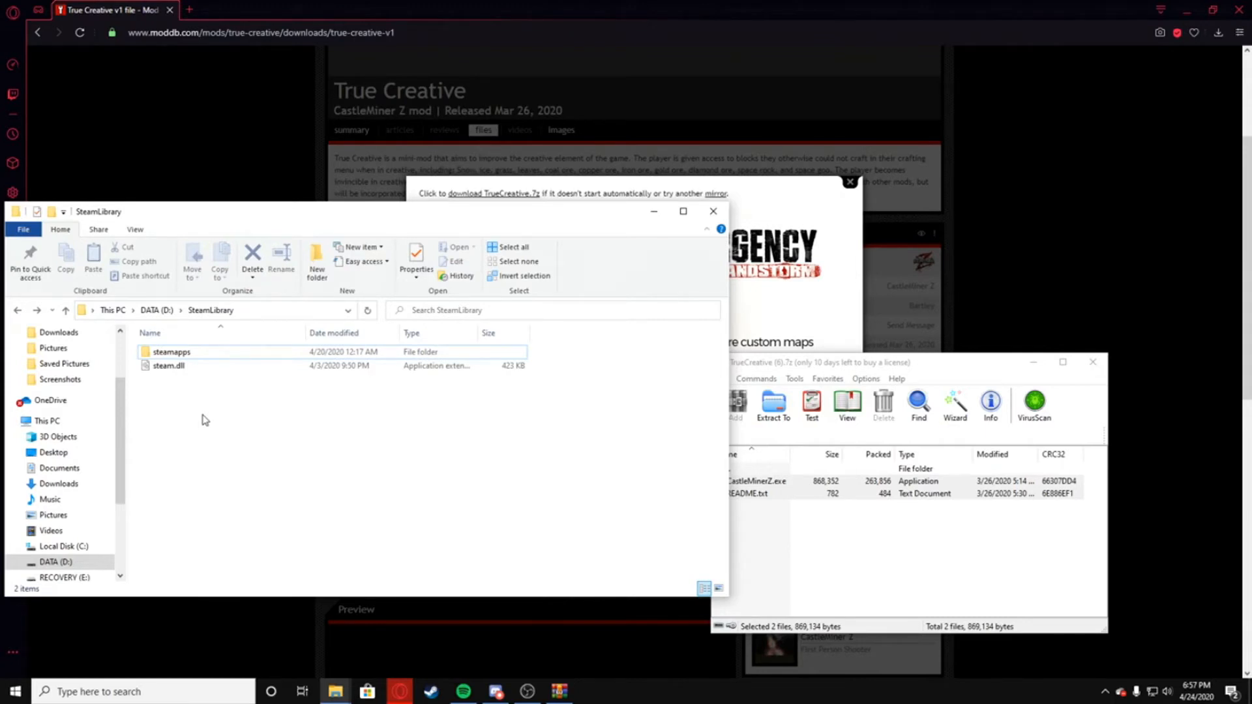
mouse_move(205, 460)
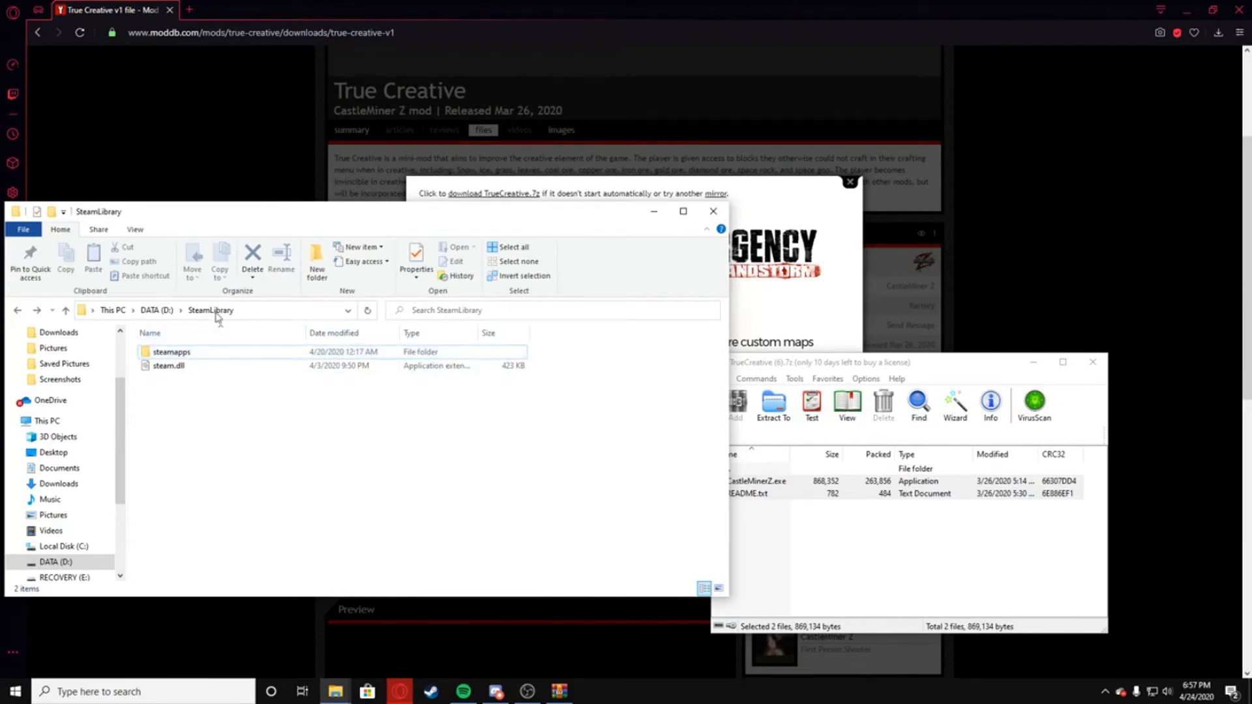
mouse_move(159, 316)
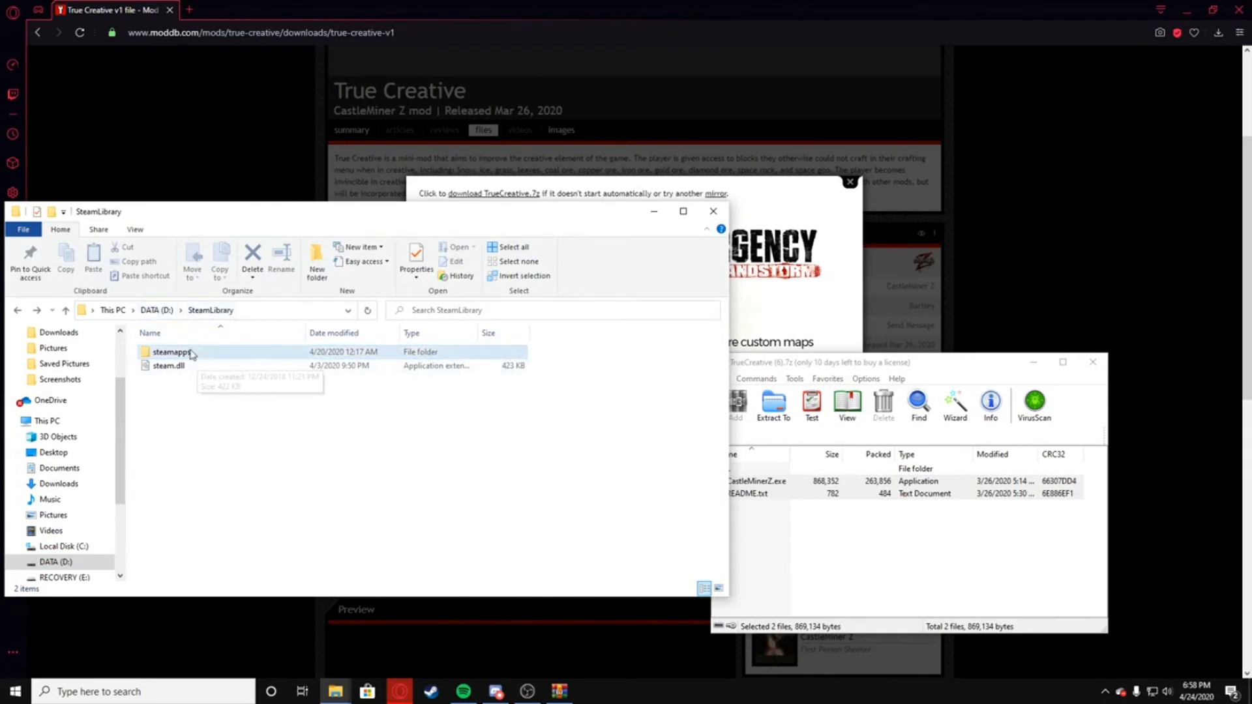
Enter the steamapps folder toward CastleMiner Z and bring up the mod's README instructions
double_click(172, 351)
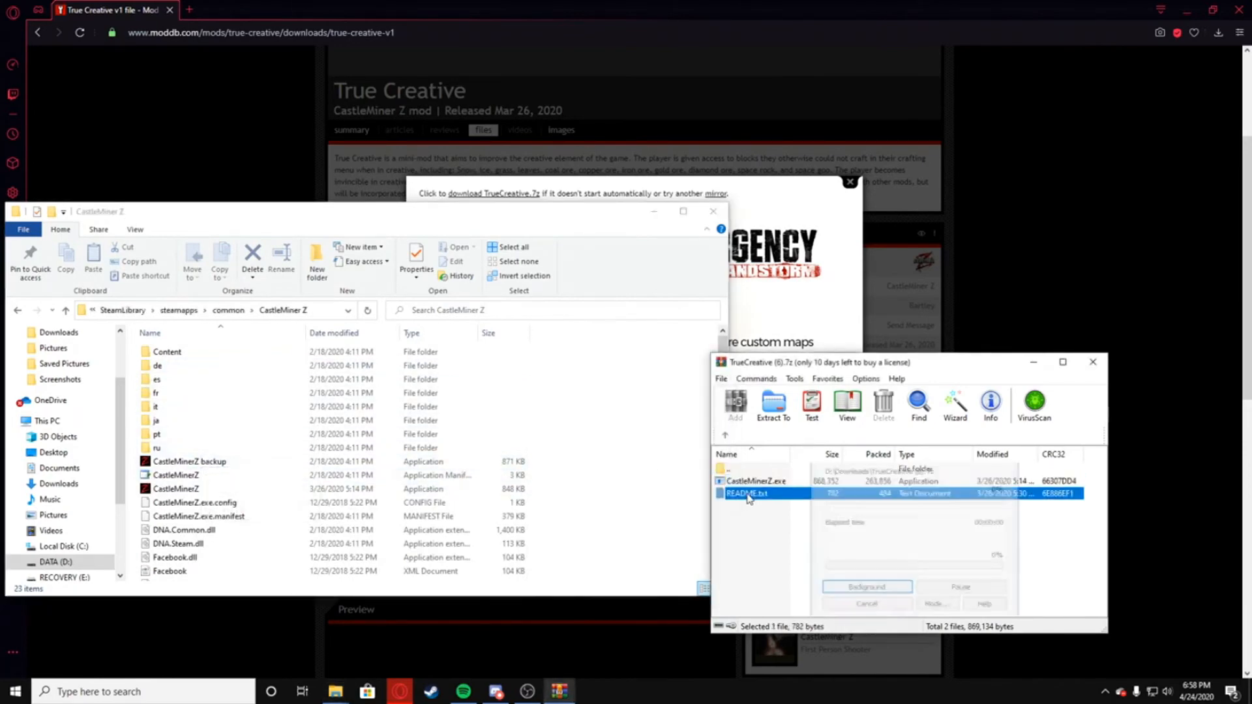
double_click(746, 493)
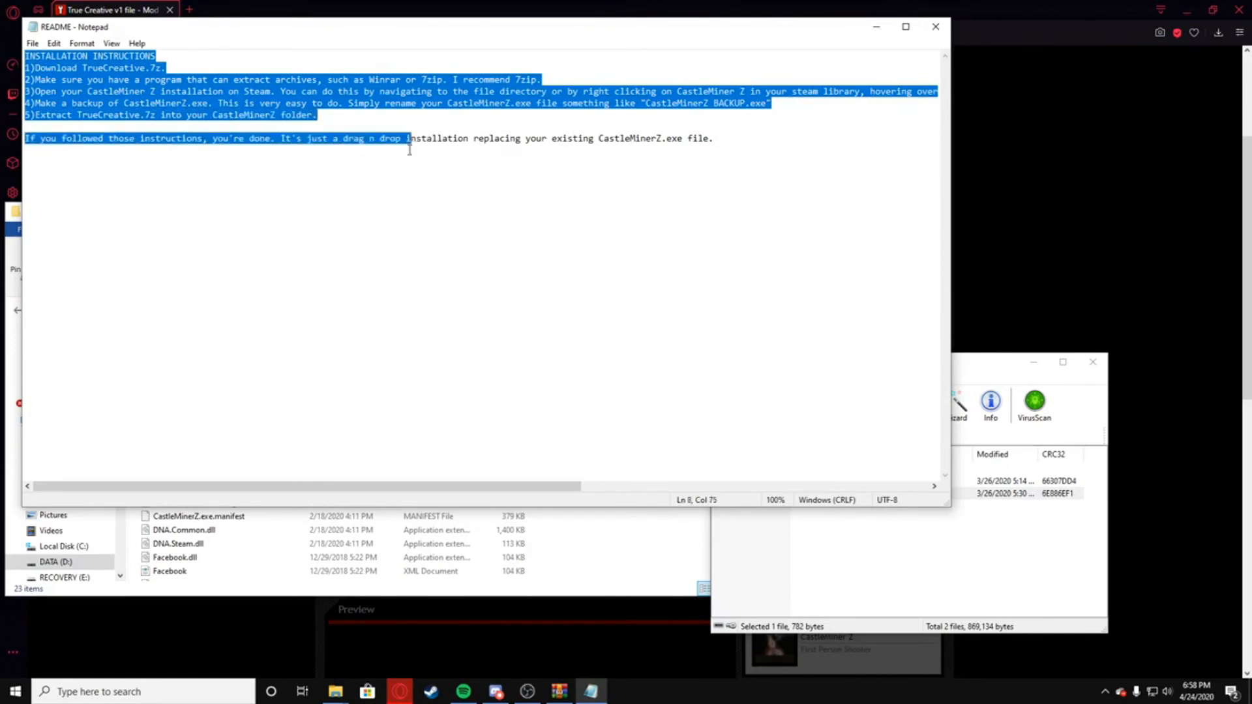
Read README.txt and put Notepad away so the game folder and archive show again
click(407, 148)
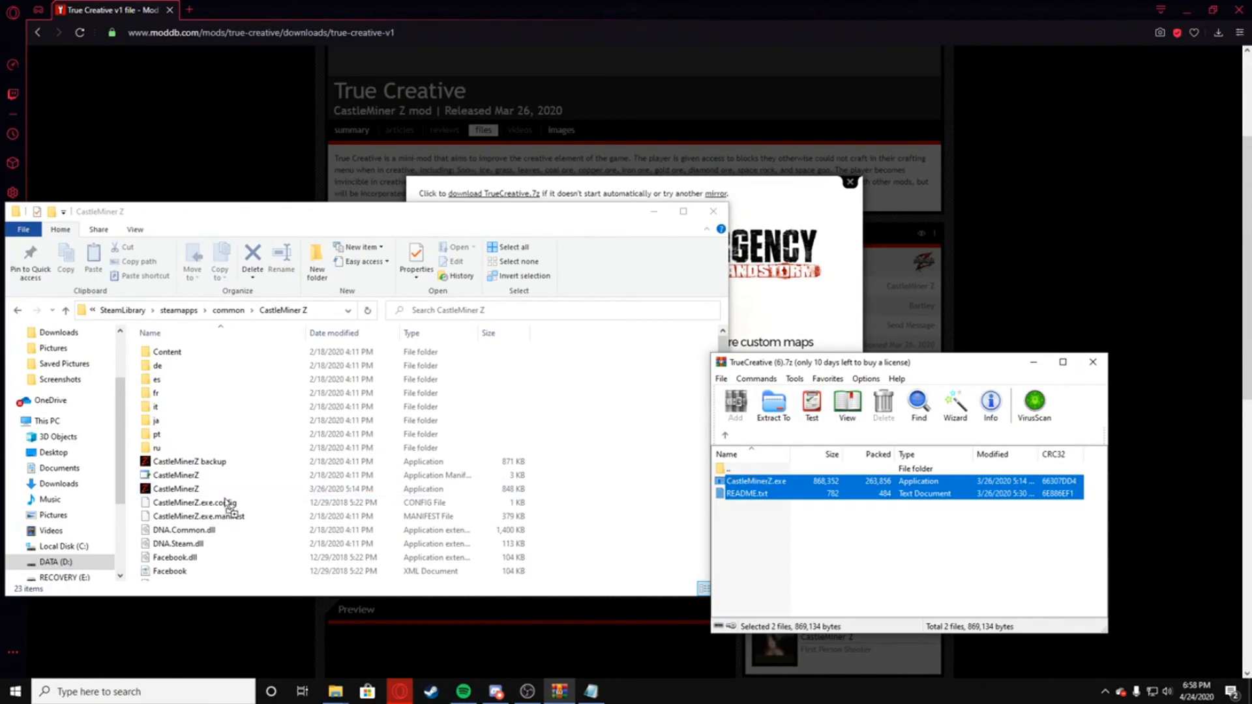
click(176, 489)
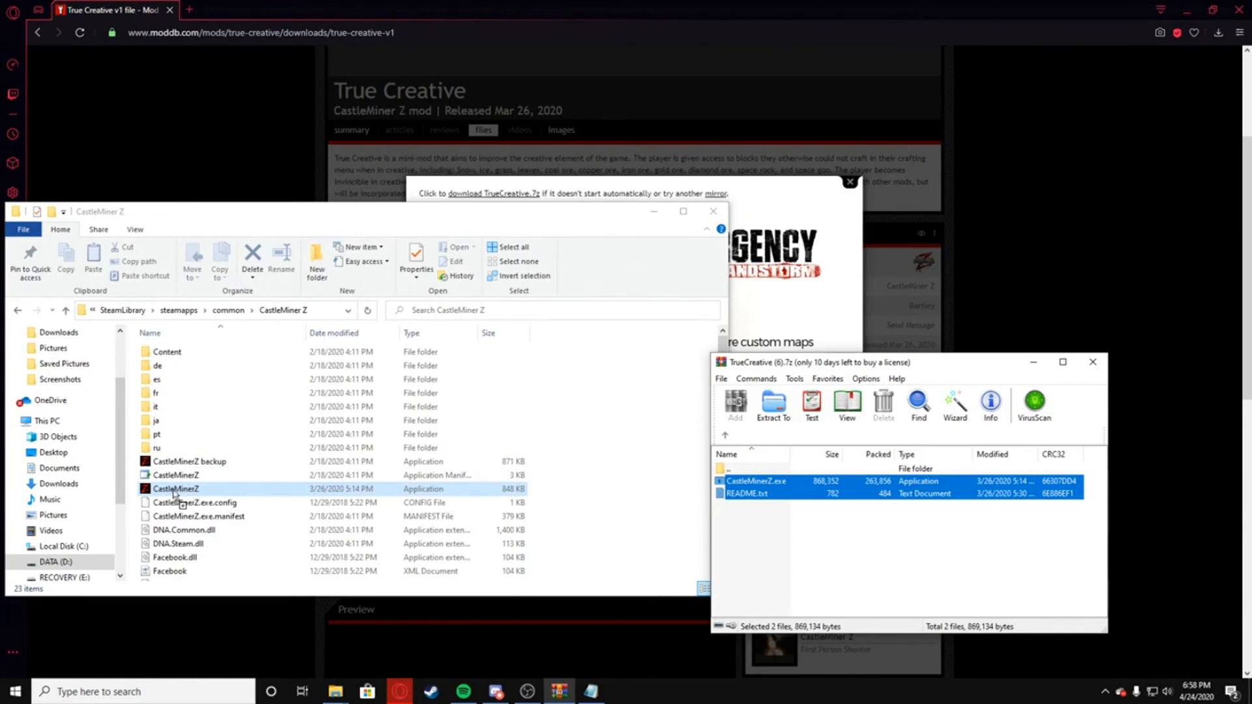
mouse_move(219, 499)
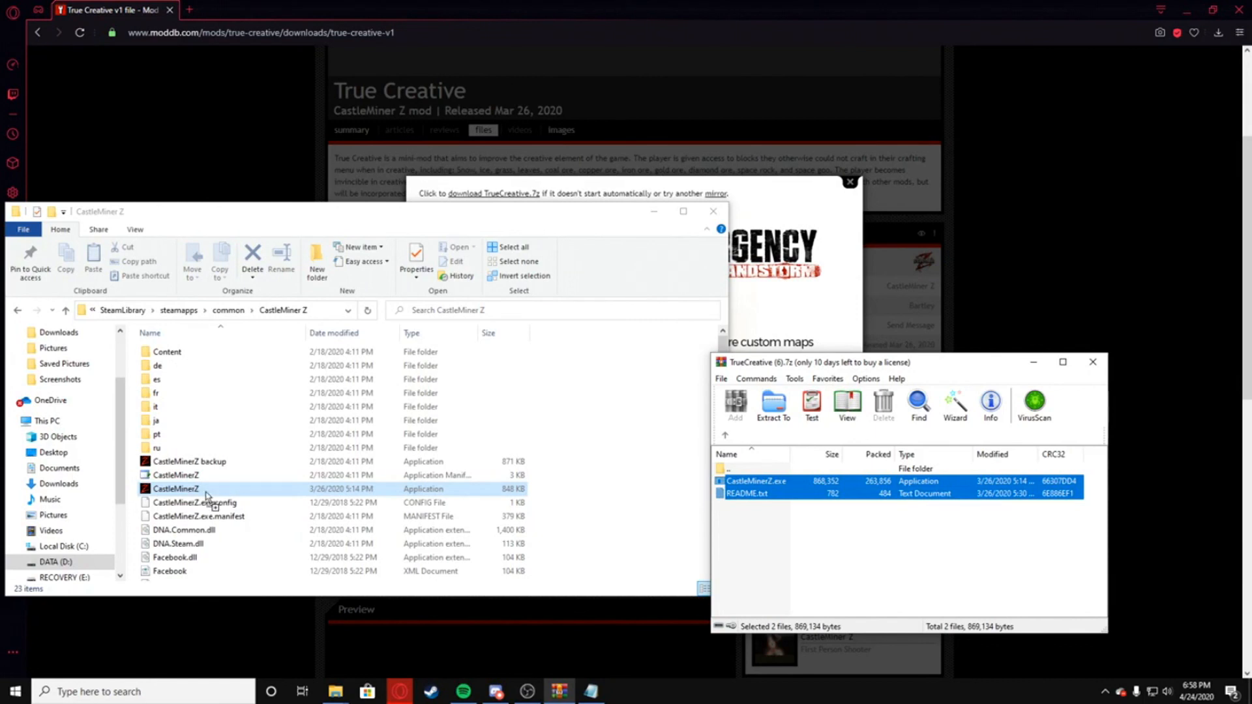
click(784, 525)
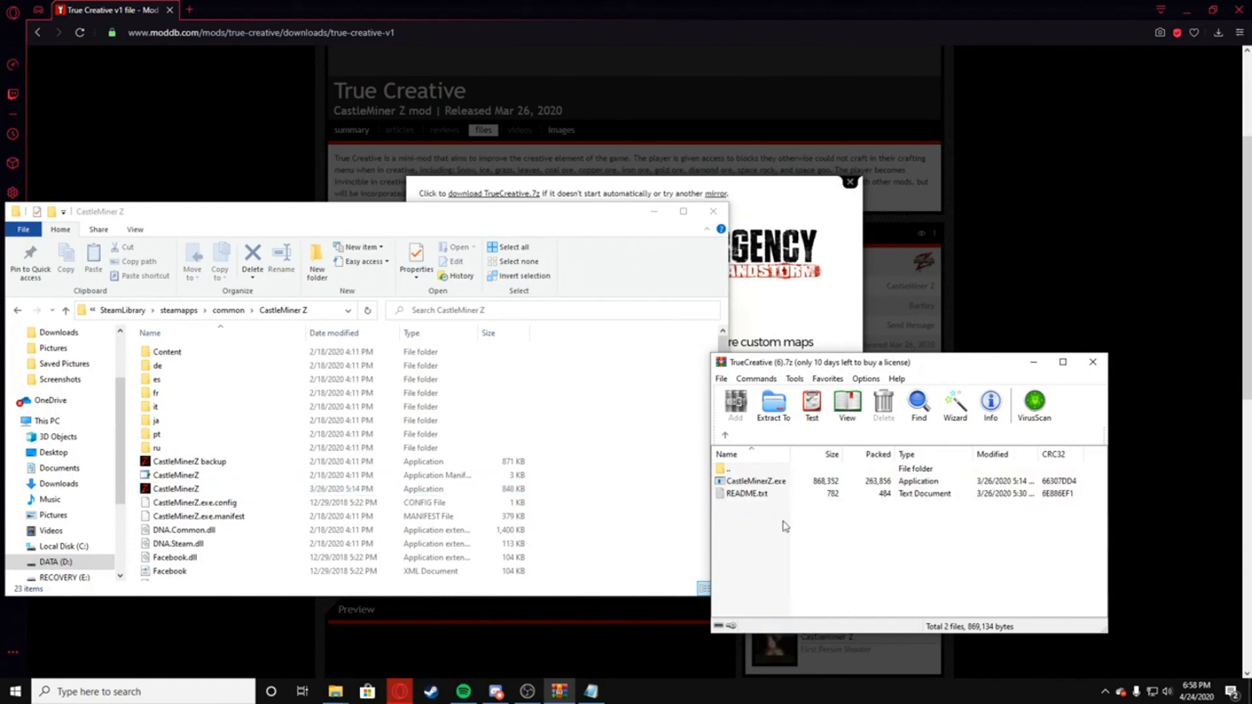